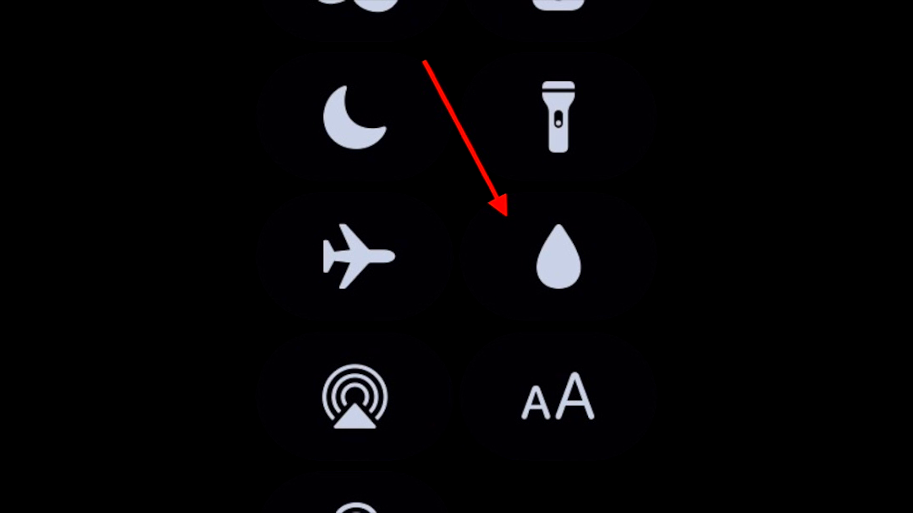
Tap the water drop in Control Center to turn on Water Lock
left_click(562, 261)
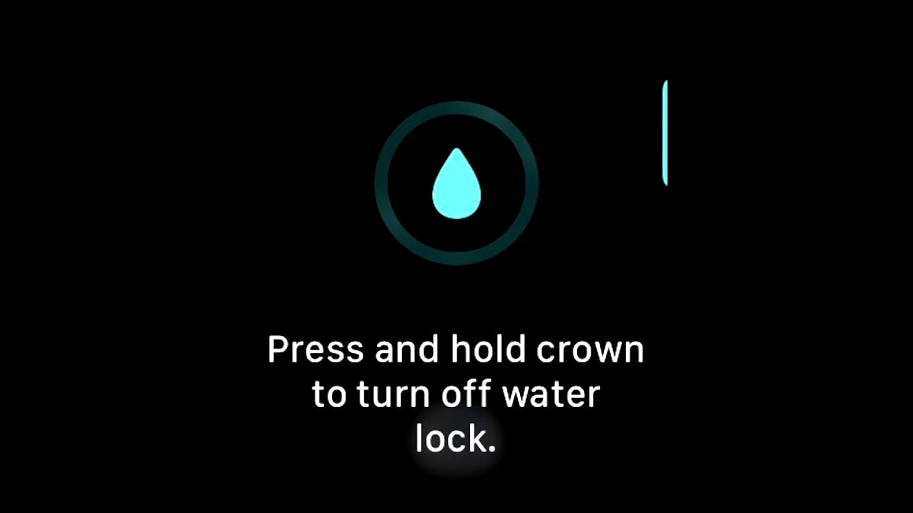
End the Water Lock demo with the crown and return to the Mac desktop
key("crown")
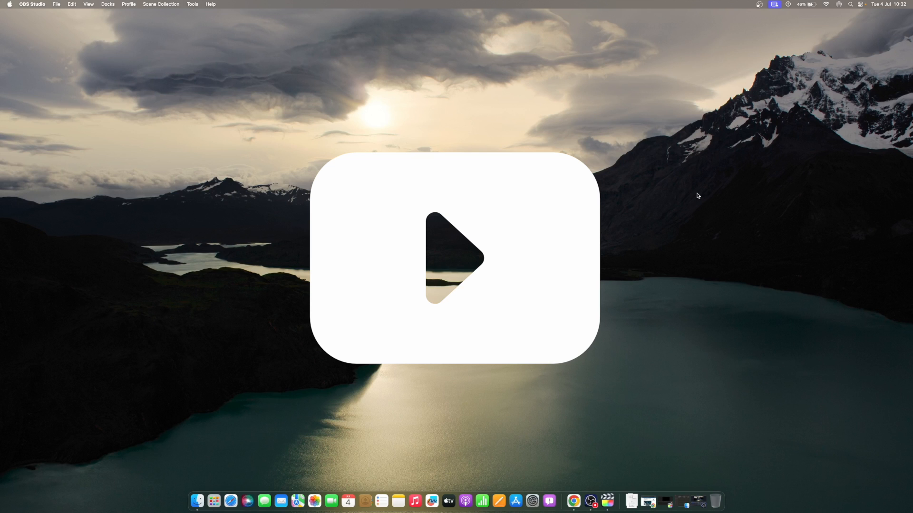
left_click(457, 259)
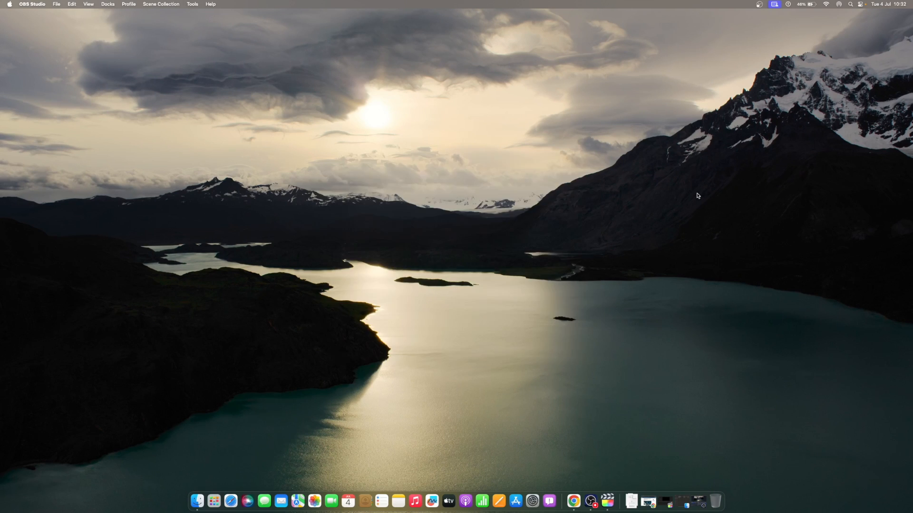